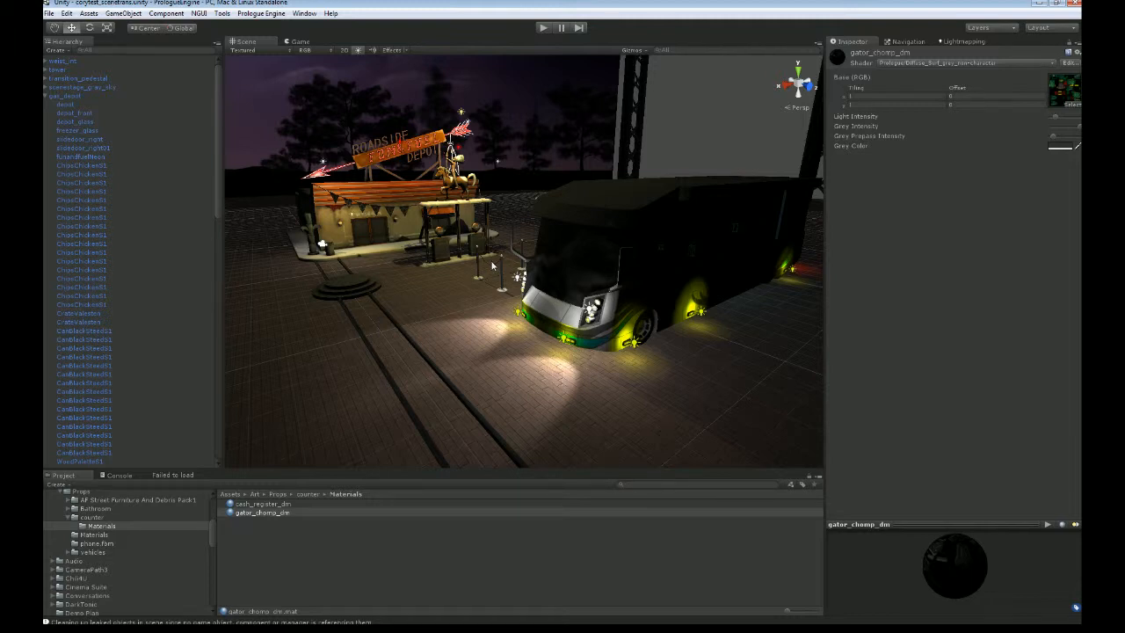
{"action": "mouse_move", "coordinate": [299, 211]}
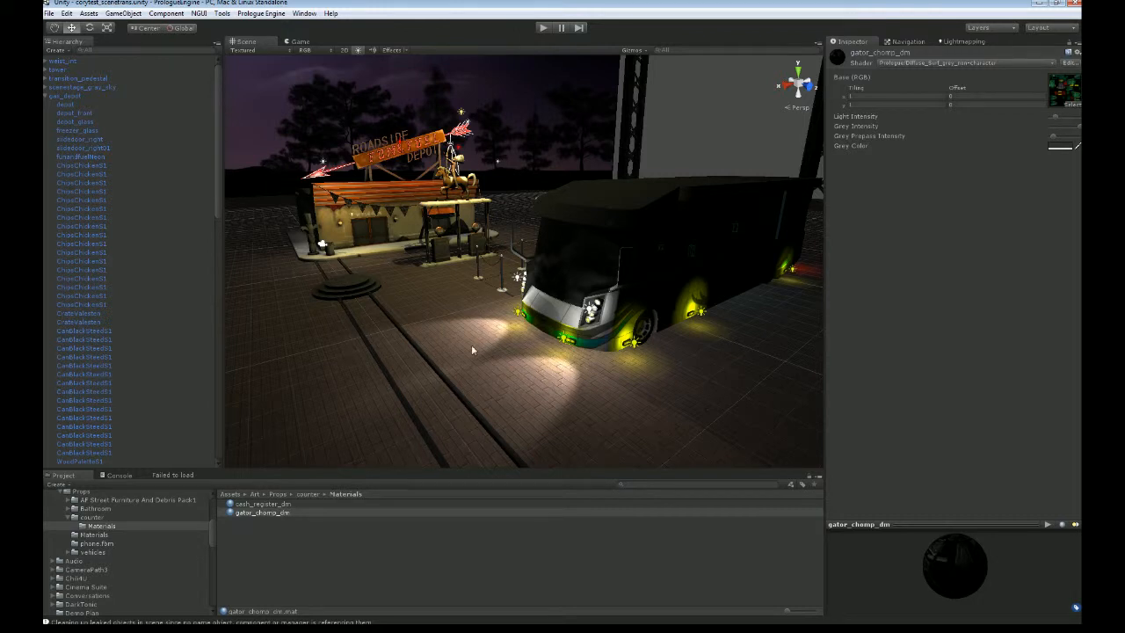
{"action": "mouse_move", "coordinate": [453, 344]}
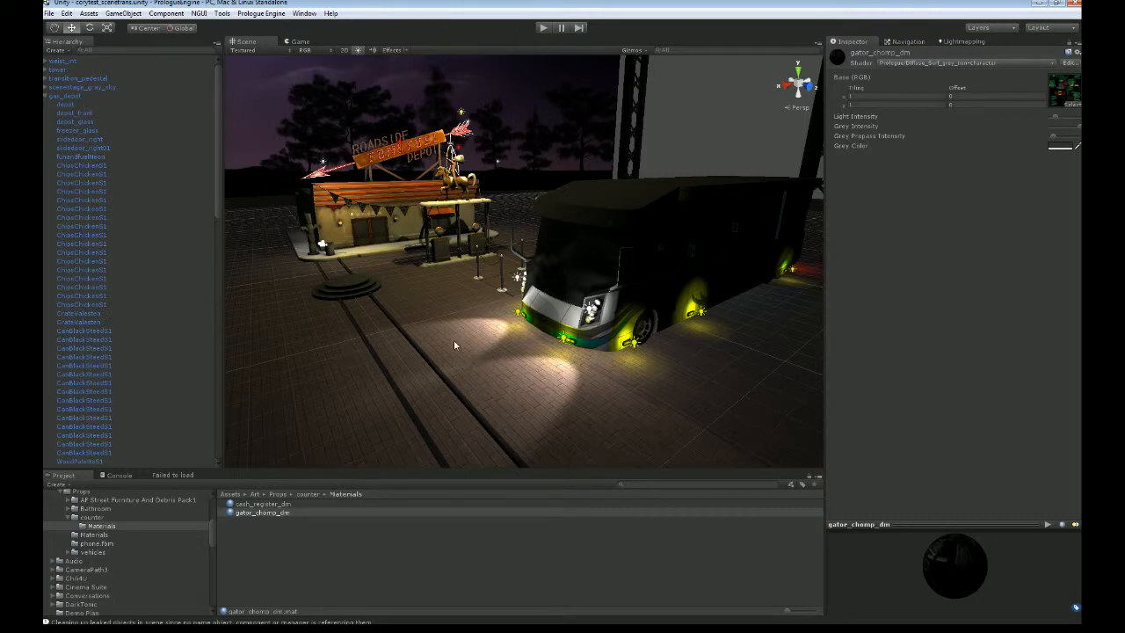
Browse to the props folder holding cash_register and gator_chomp, then select gas_depot in the Hierarchy.
{"action": "left_click", "coordinate": [90, 517]}
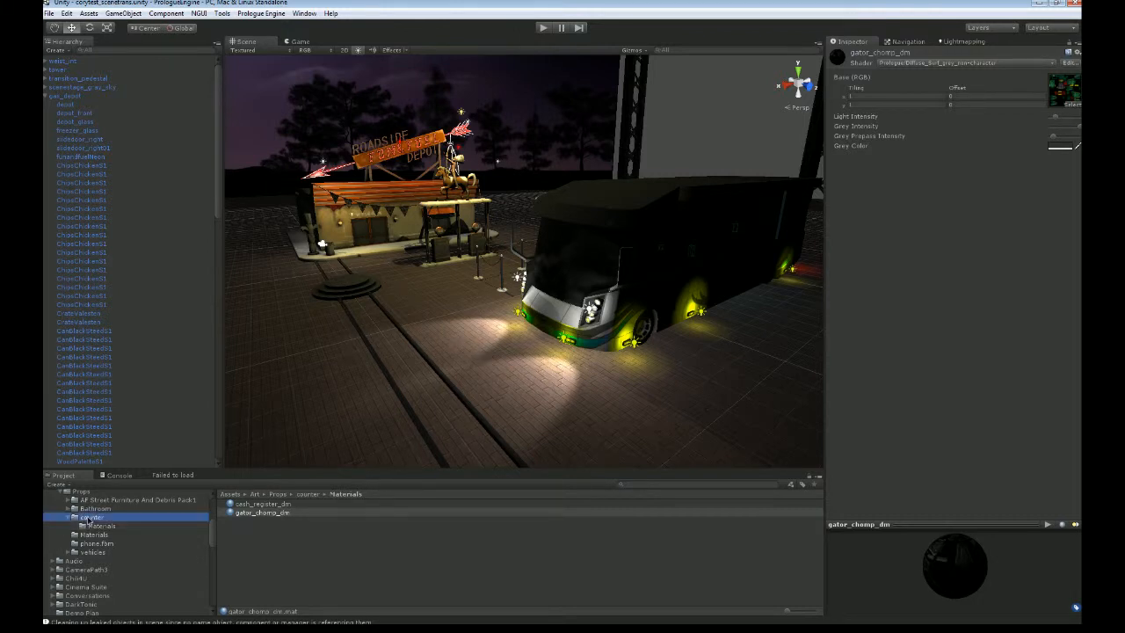
{"action": "left_click", "coordinate": [88, 517]}
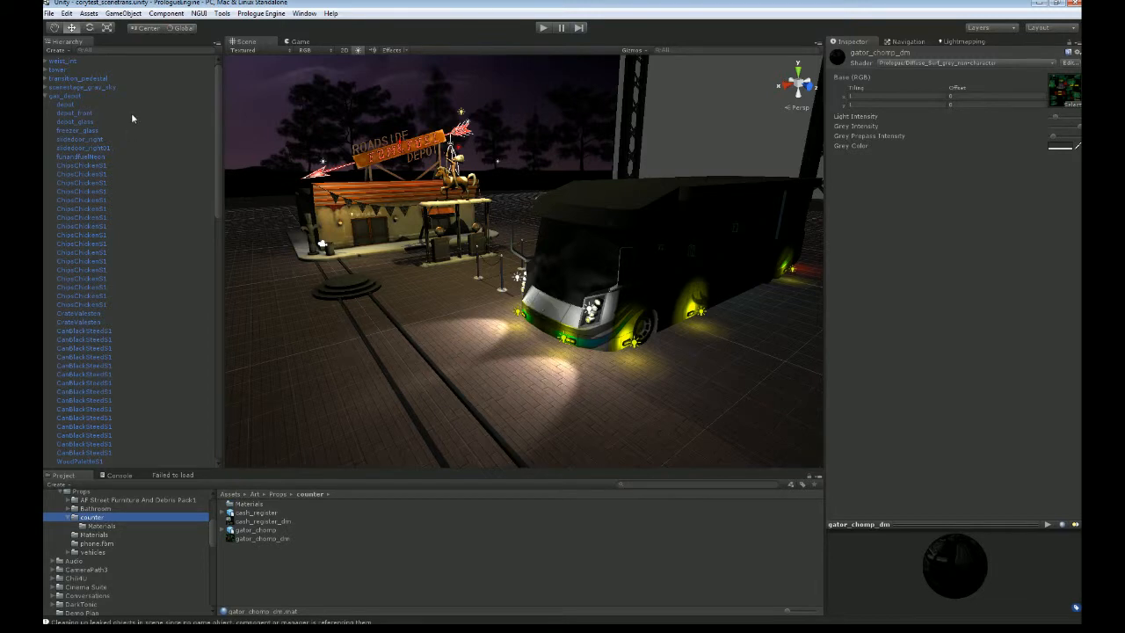
{"action": "mouse_move", "coordinate": [388, 204]}
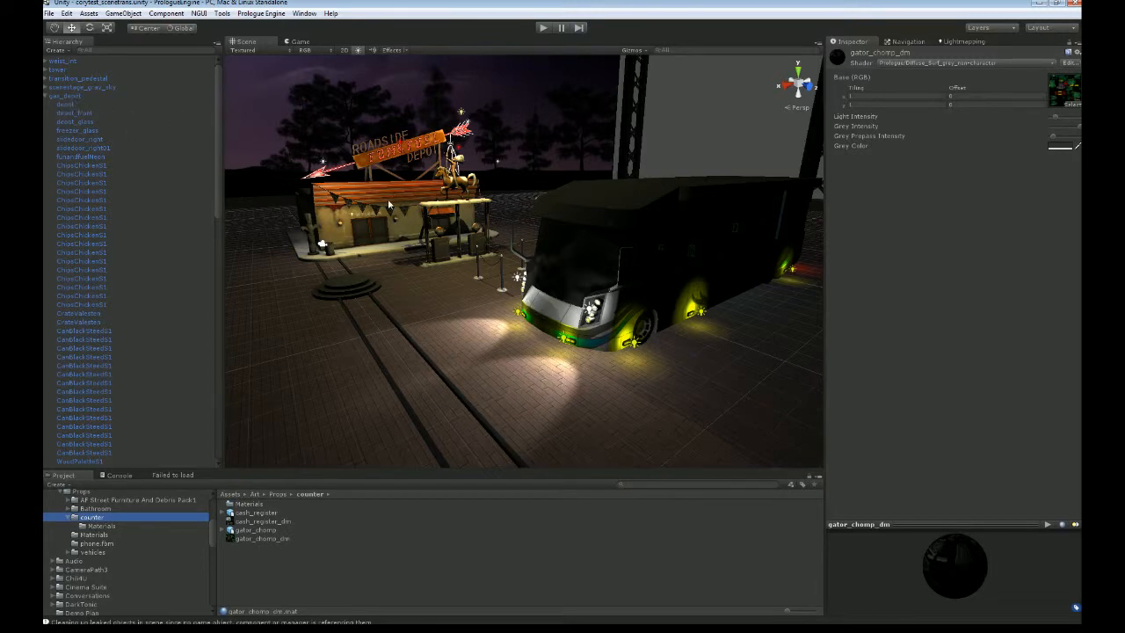
{"action": "left_click", "coordinate": [65, 95]}
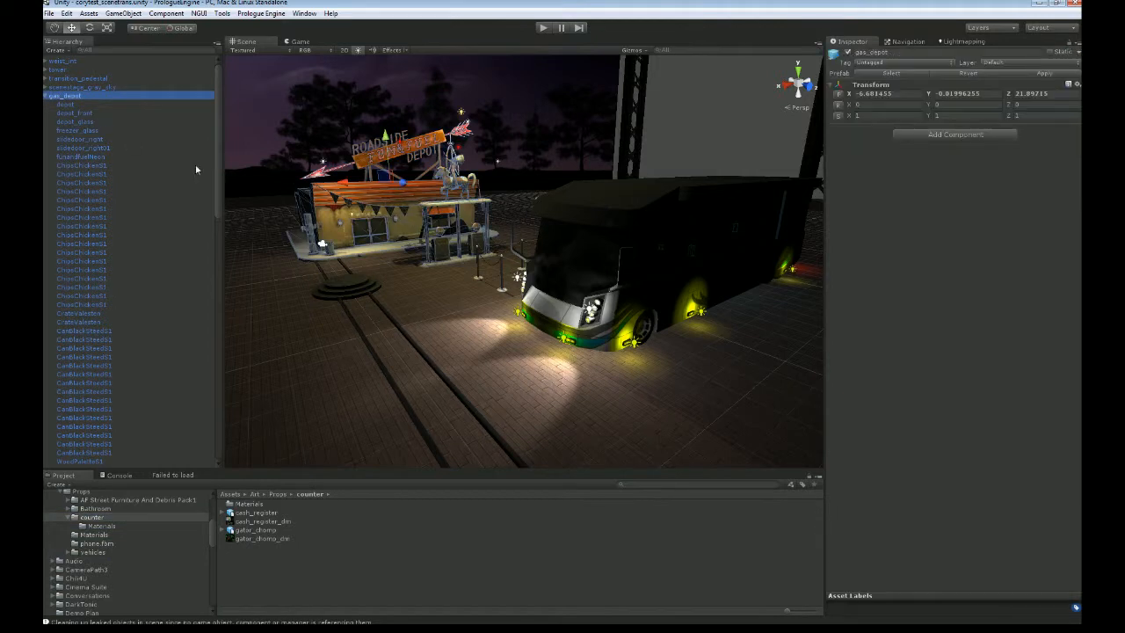
{"action": "mouse_move", "coordinate": [397, 218]}
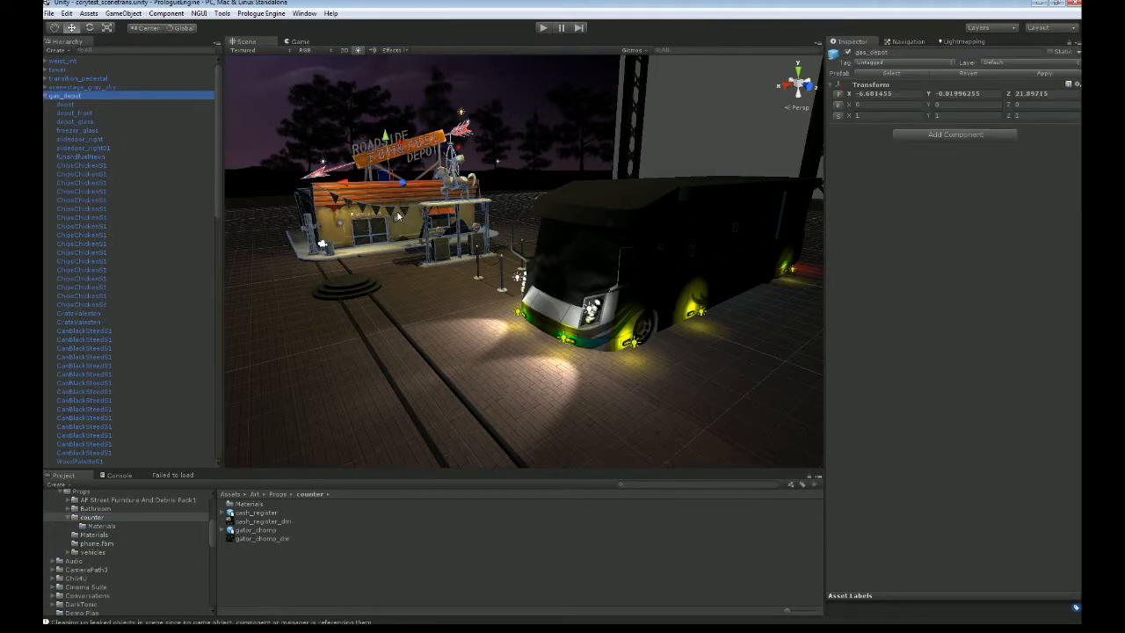
{"action": "mouse_move", "coordinate": [418, 215]}
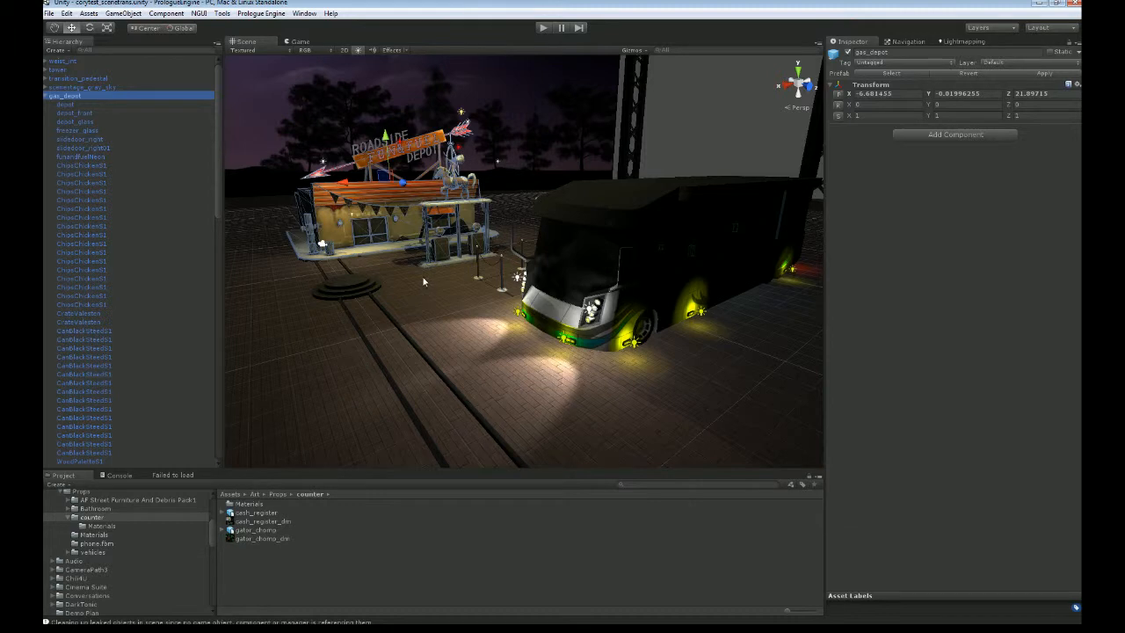
{"action": "mouse_move", "coordinate": [429, 220]}
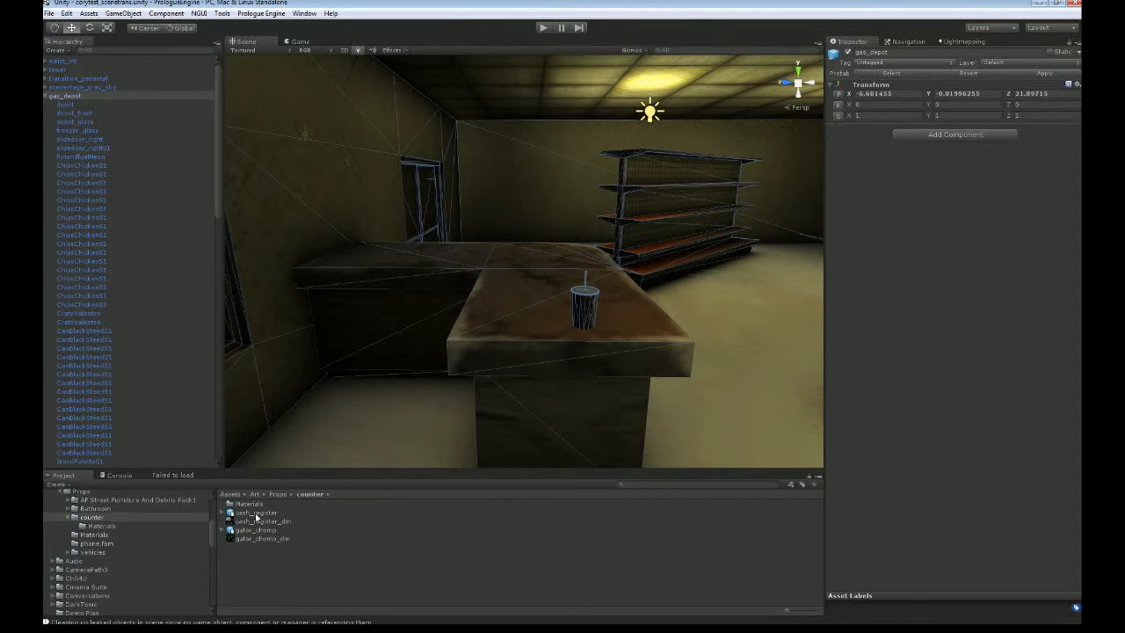
Move the newly added cash register up and set it down on the gas depot counter.
{"action": "left_click", "coordinate": [255, 513]}
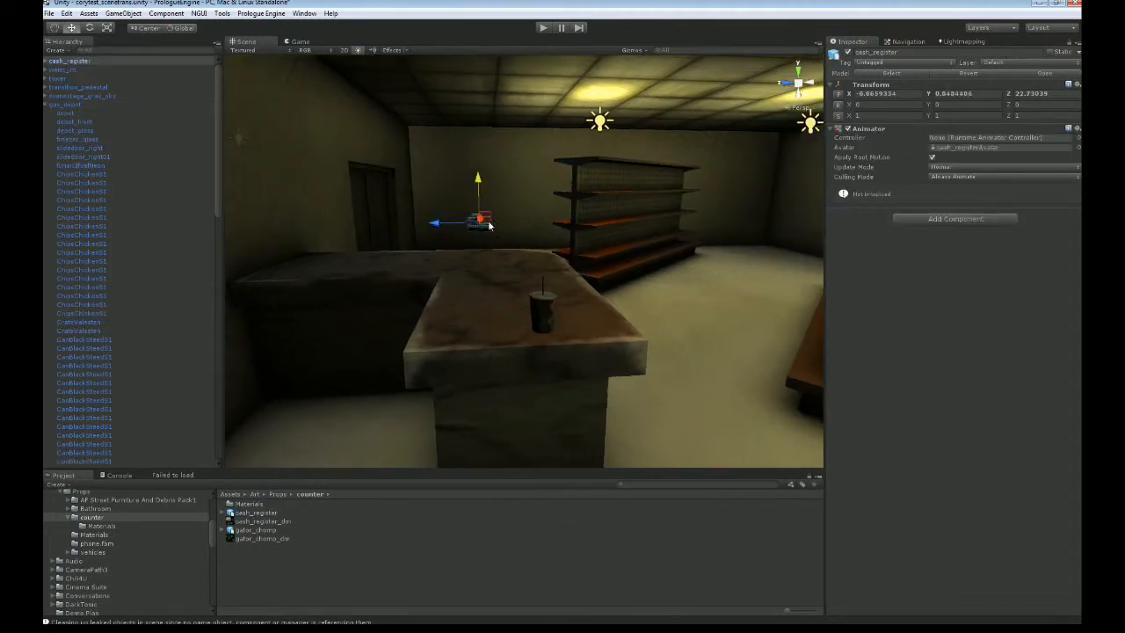
{"action": "left_click_drag", "start_coordinate": [493, 220], "coordinate": [439, 239]}
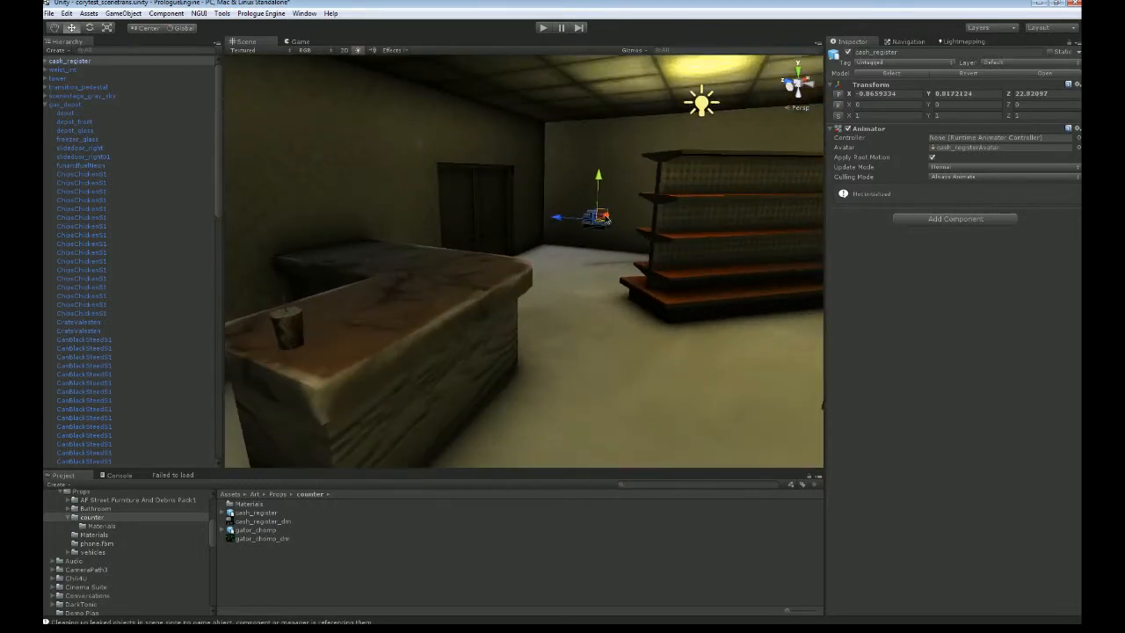
{"action": "left_click_drag", "start_coordinate": [598, 218], "coordinate": [369, 197]}
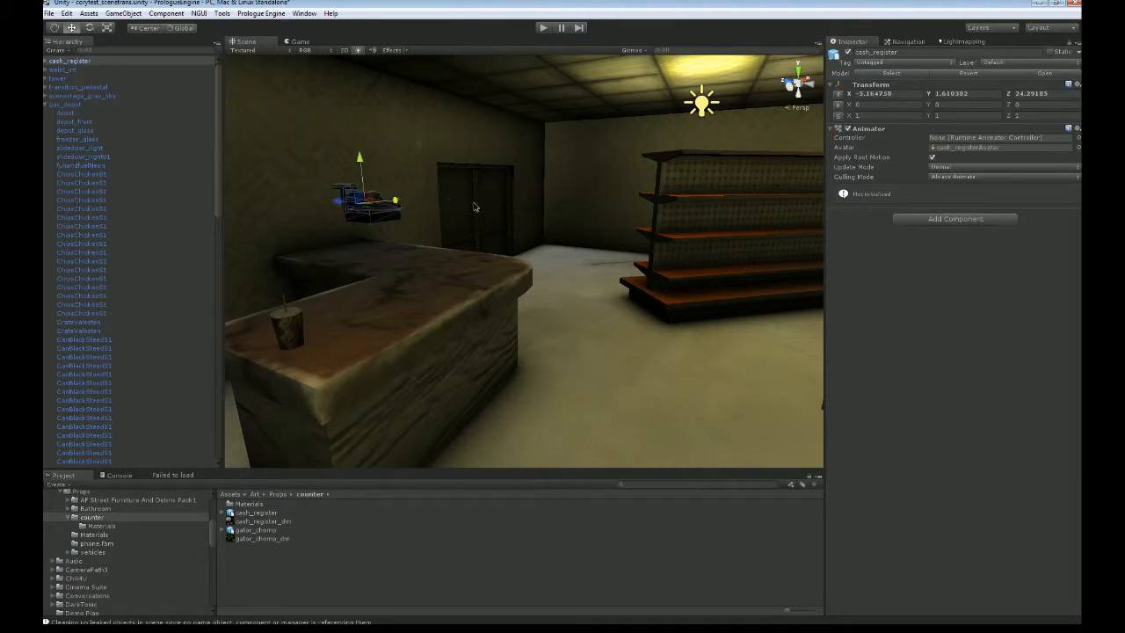
{"action": "left_click_drag", "start_coordinate": [361, 185], "coordinate": [334, 207]}
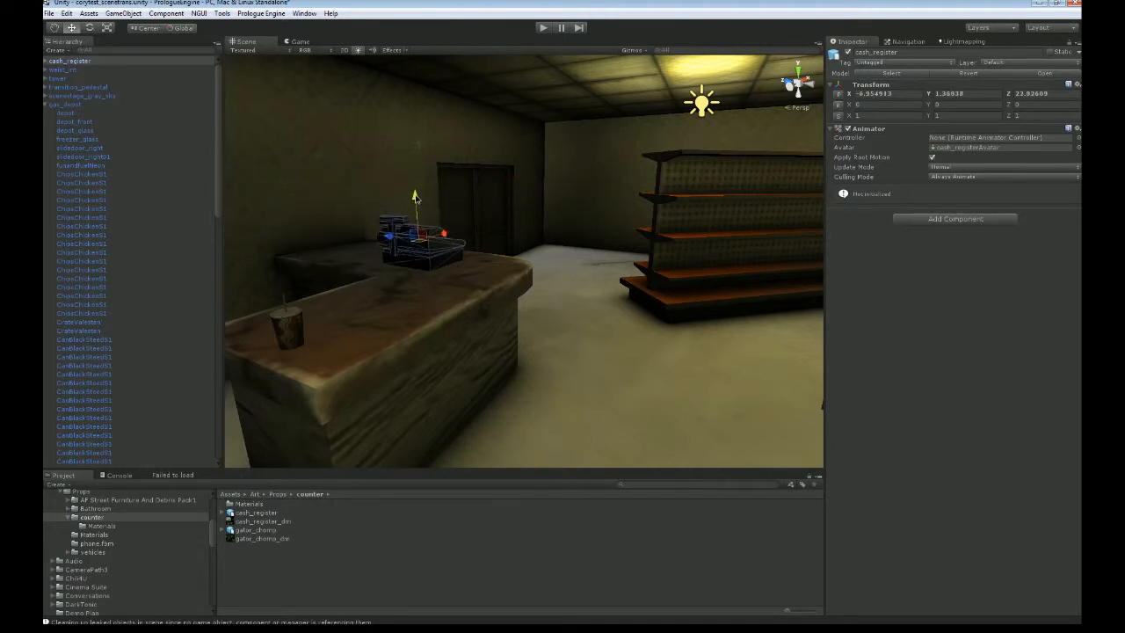
Rotate the cash register to face into the store and drop a gator chomp toy into the scene.
{"action": "left_click_drag", "start_coordinate": [415, 197], "coordinate": [418, 209]}
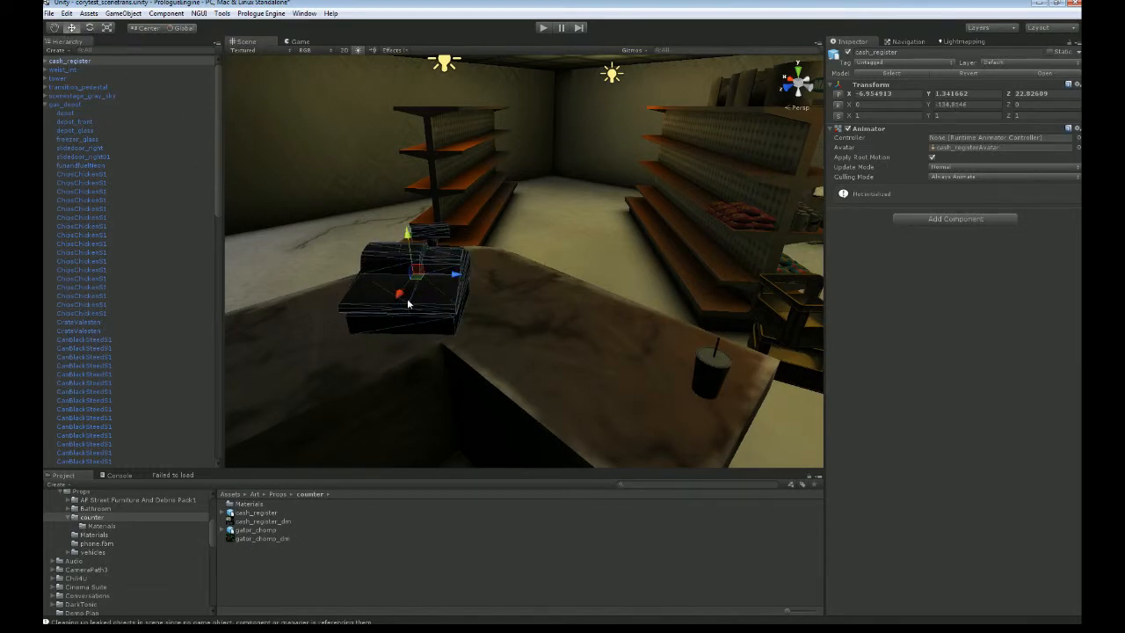
{"action": "left_click_drag", "start_coordinate": [401, 295], "coordinate": [478, 290]}
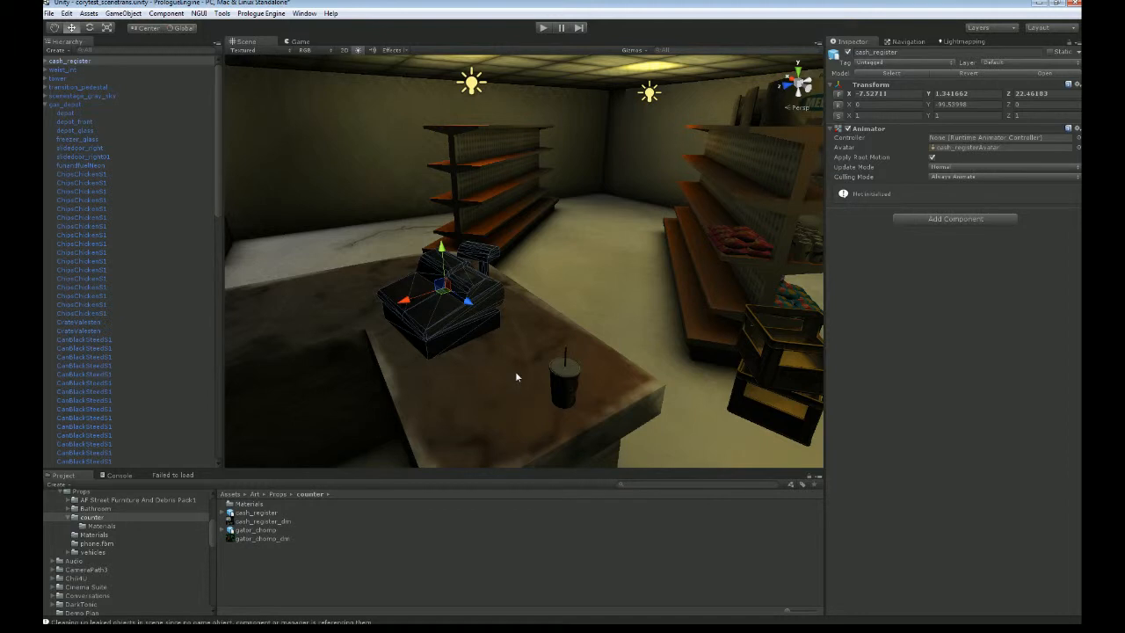
{"action": "left_click_drag", "start_coordinate": [517, 376], "coordinate": [619, 336]}
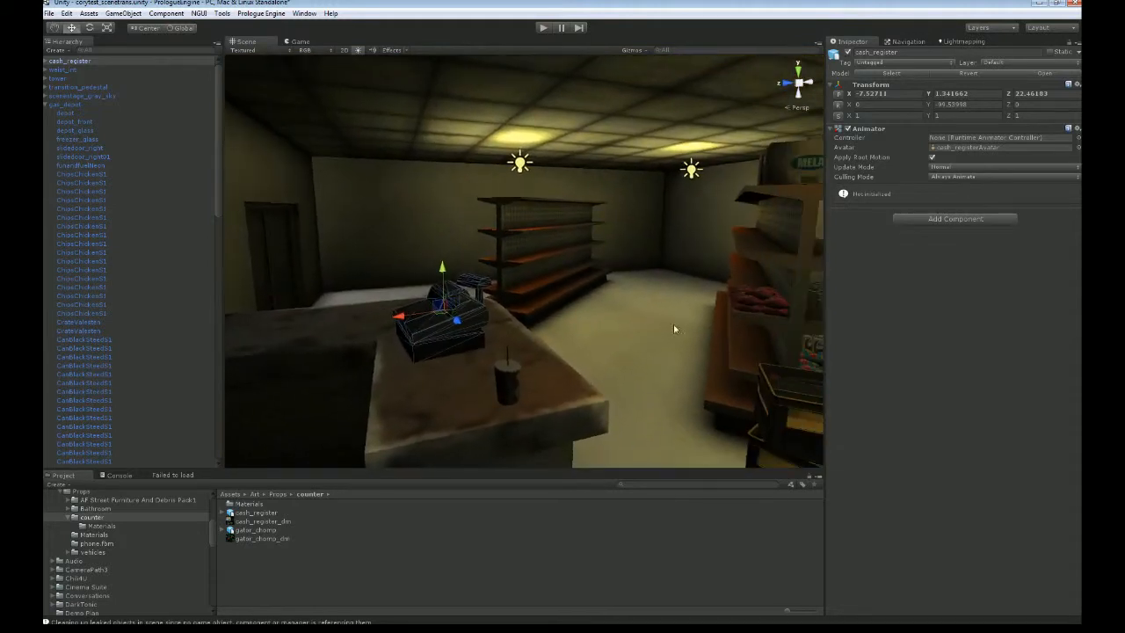
{"action": "mouse_move", "coordinate": [807, 342]}
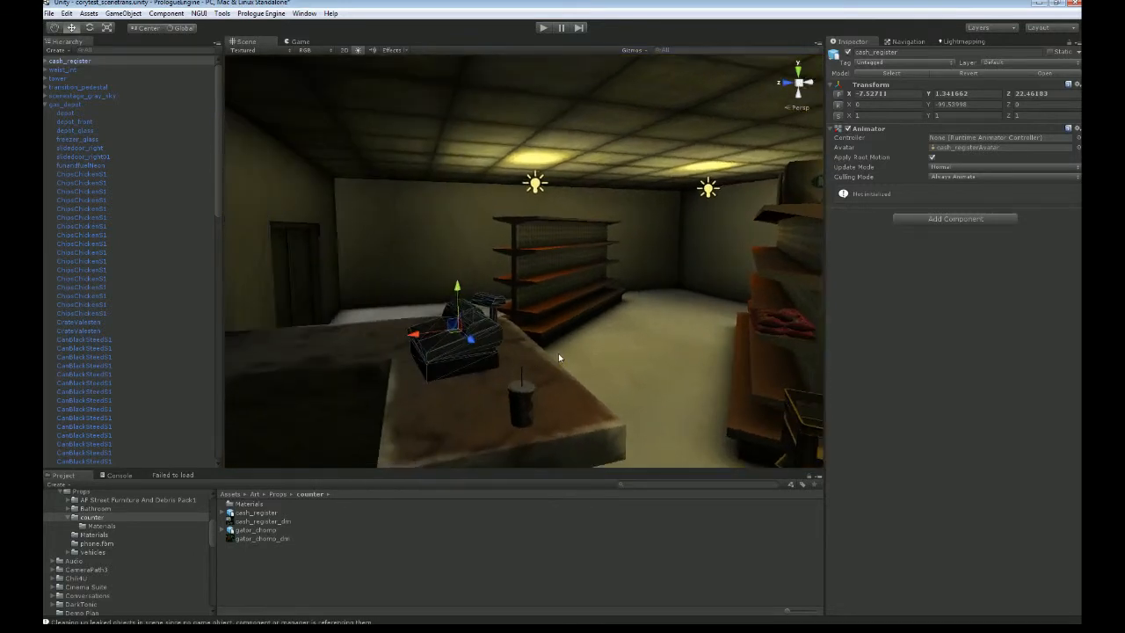
{"action": "left_click_drag", "start_coordinate": [559, 358], "coordinate": [573, 357]}
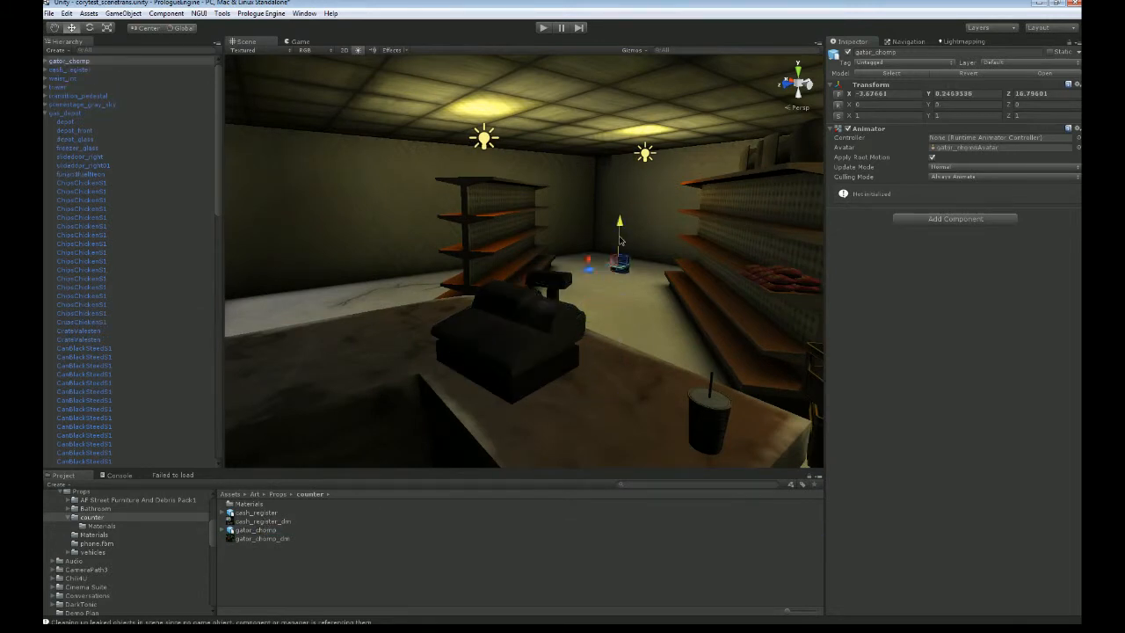
Move and turn the gator chomp toy so it rests on the counter beside the cash register.
{"action": "left_click_drag", "start_coordinate": [619, 242], "coordinate": [622, 317]}
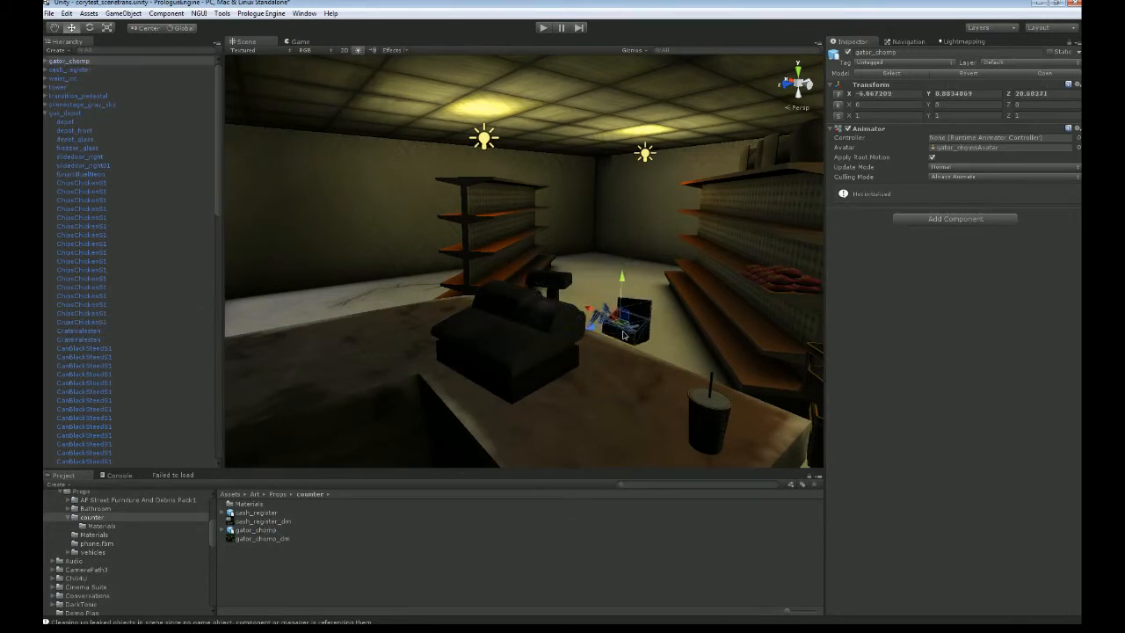
{"action": "left_click_drag", "start_coordinate": [622, 313], "coordinate": [612, 299]}
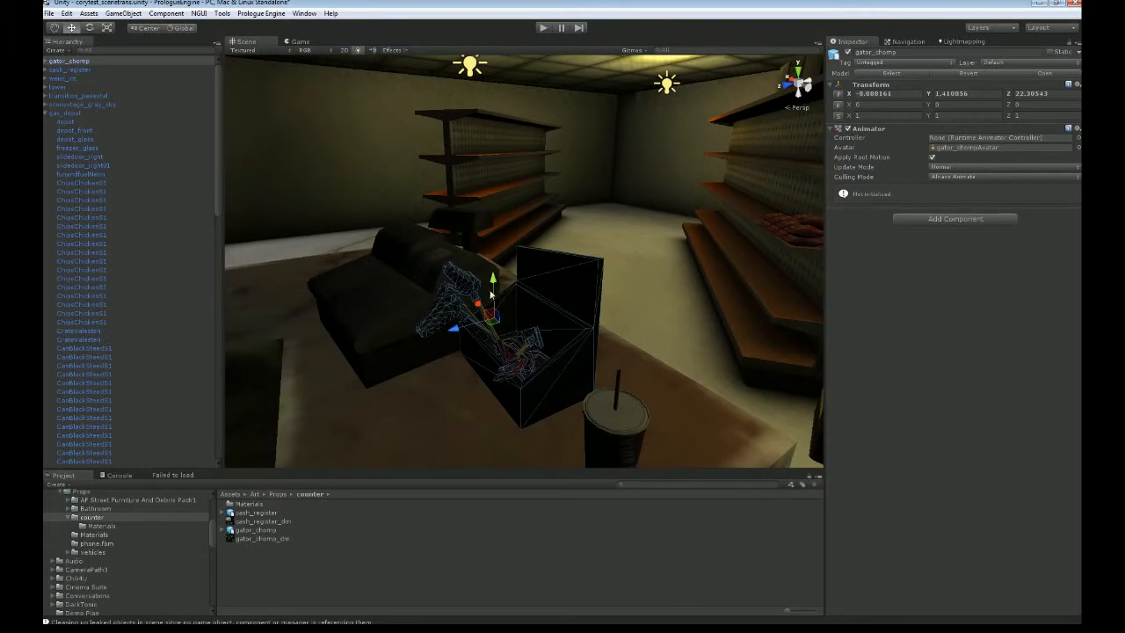
{"action": "left_click_drag", "start_coordinate": [493, 279], "coordinate": [494, 294]}
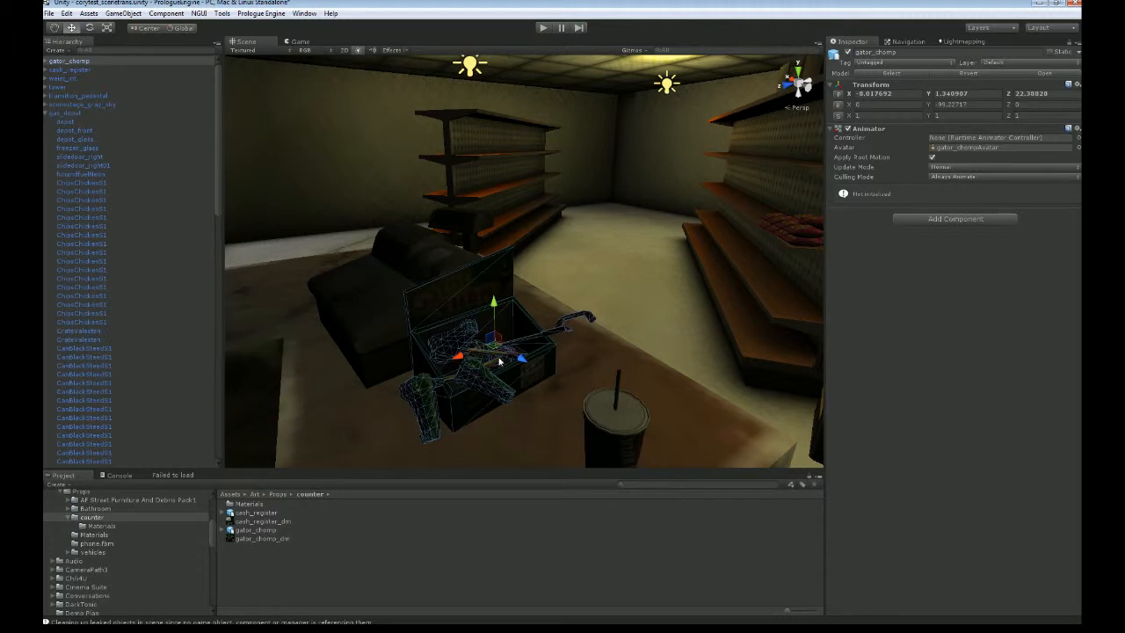
{"action": "left_click_drag", "start_coordinate": [501, 355], "coordinate": [478, 343]}
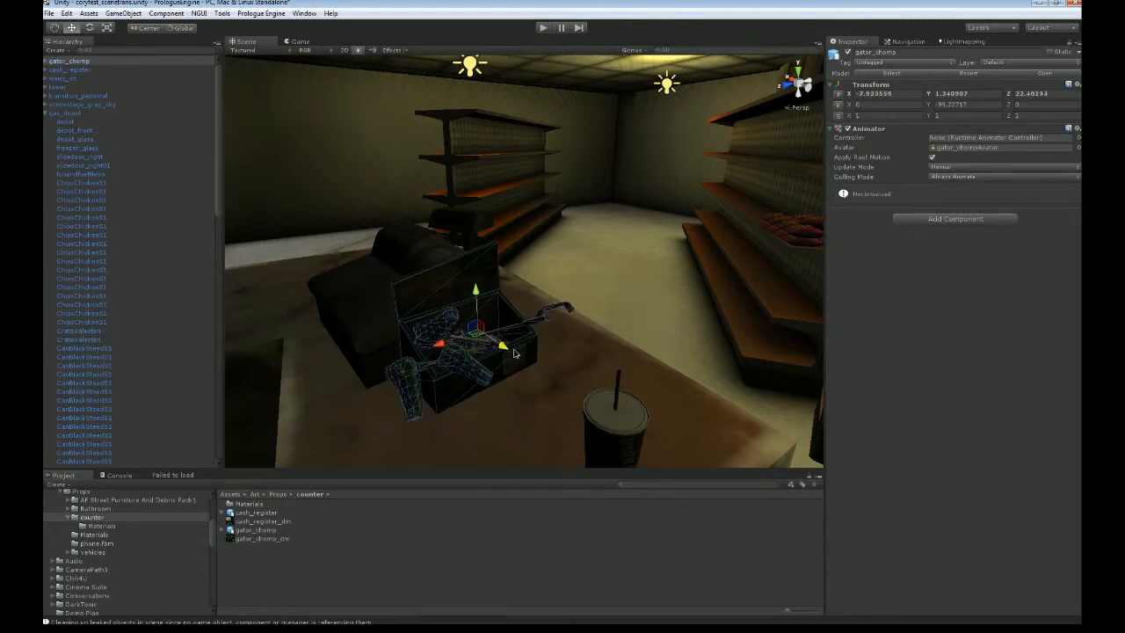
{"action": "left_click_drag", "start_coordinate": [513, 351], "coordinate": [496, 351]}
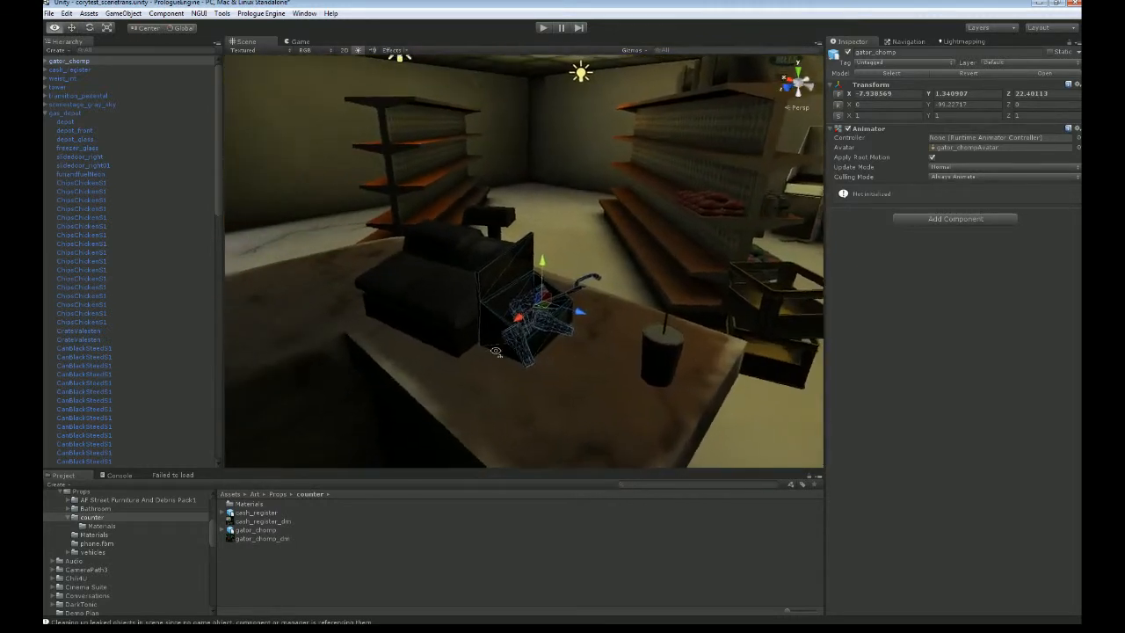
Select the cash register and slide it along the counter top with the move tool.
{"action": "left_click", "coordinate": [69, 71]}
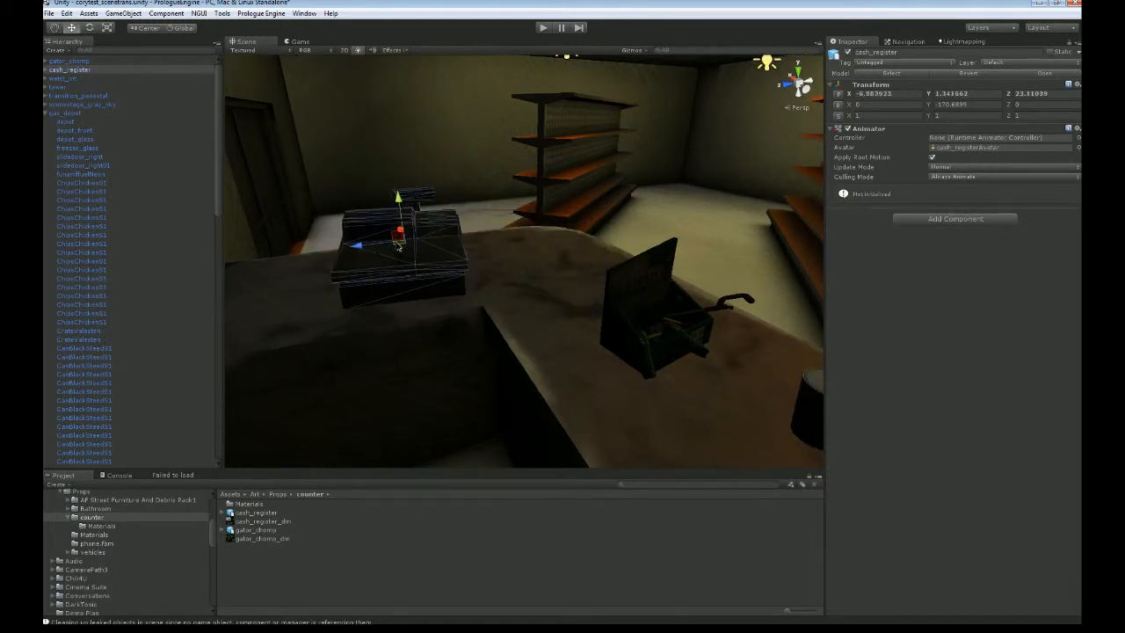
{"action": "left_click", "coordinate": [72, 28]}
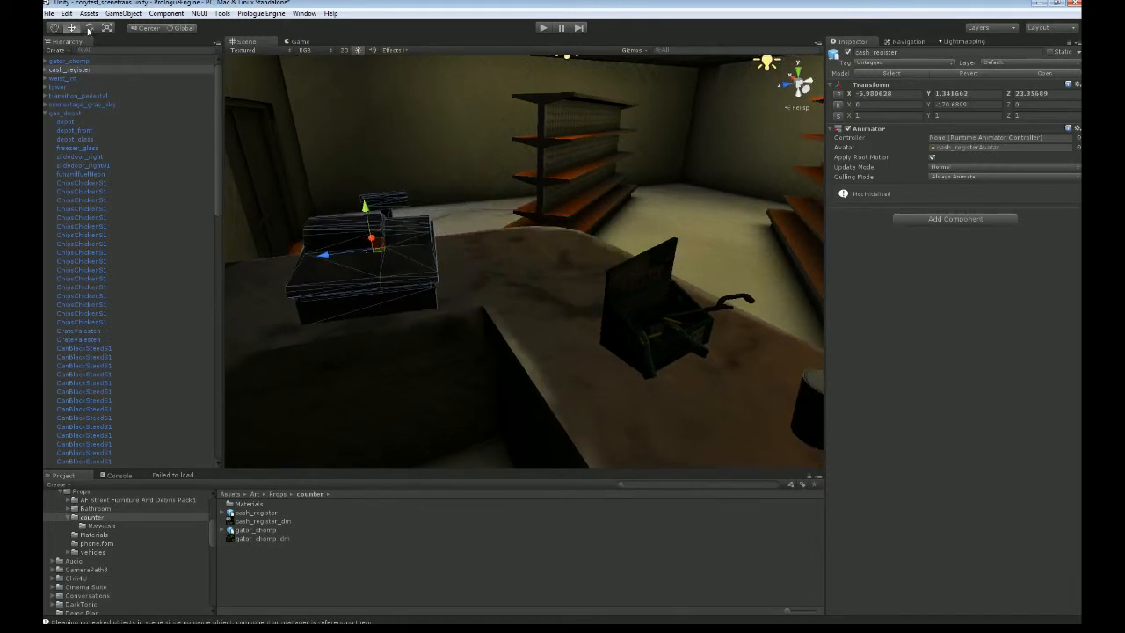
{"action": "left_click", "coordinate": [88, 28]}
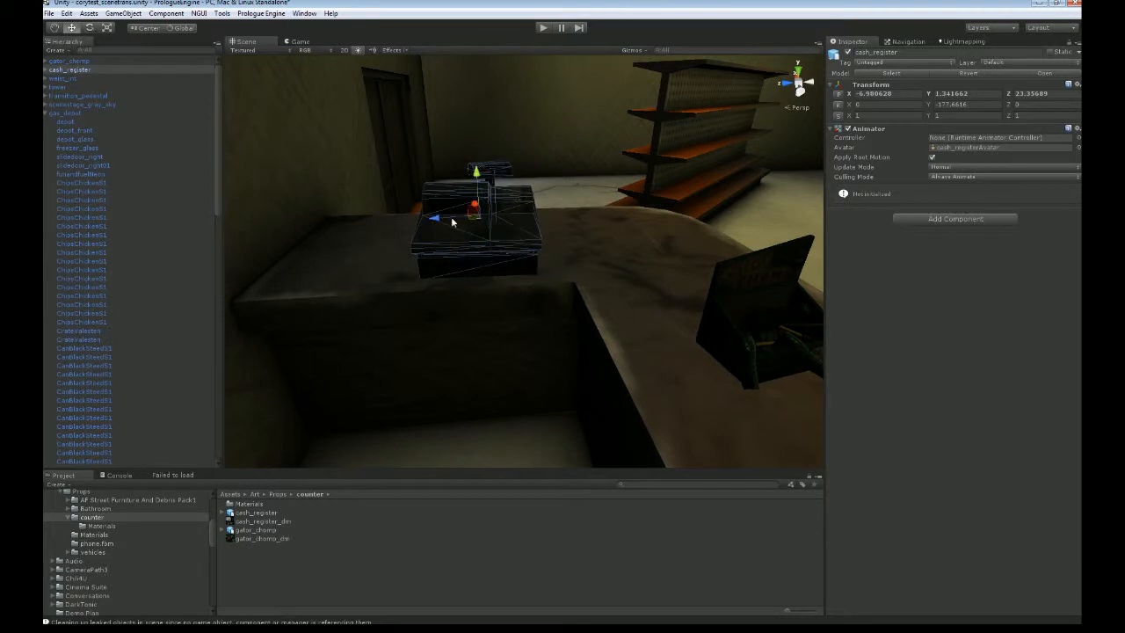
{"action": "left_click_drag", "start_coordinate": [436, 217], "coordinate": [337, 227]}
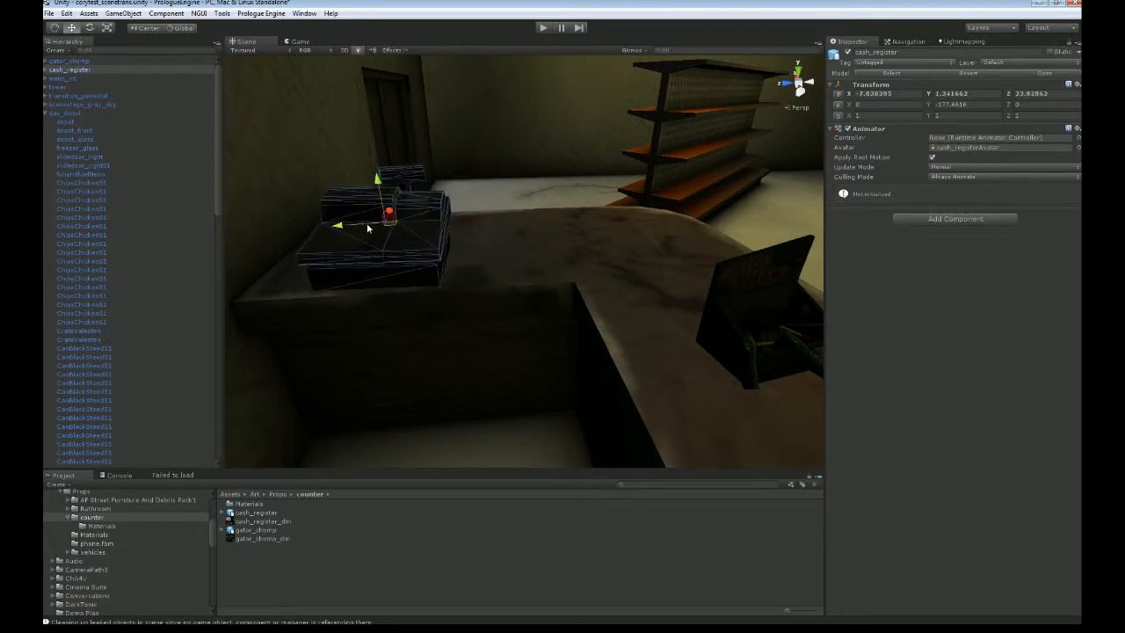
{"action": "left_click_drag", "start_coordinate": [395, 219], "coordinate": [506, 241]}
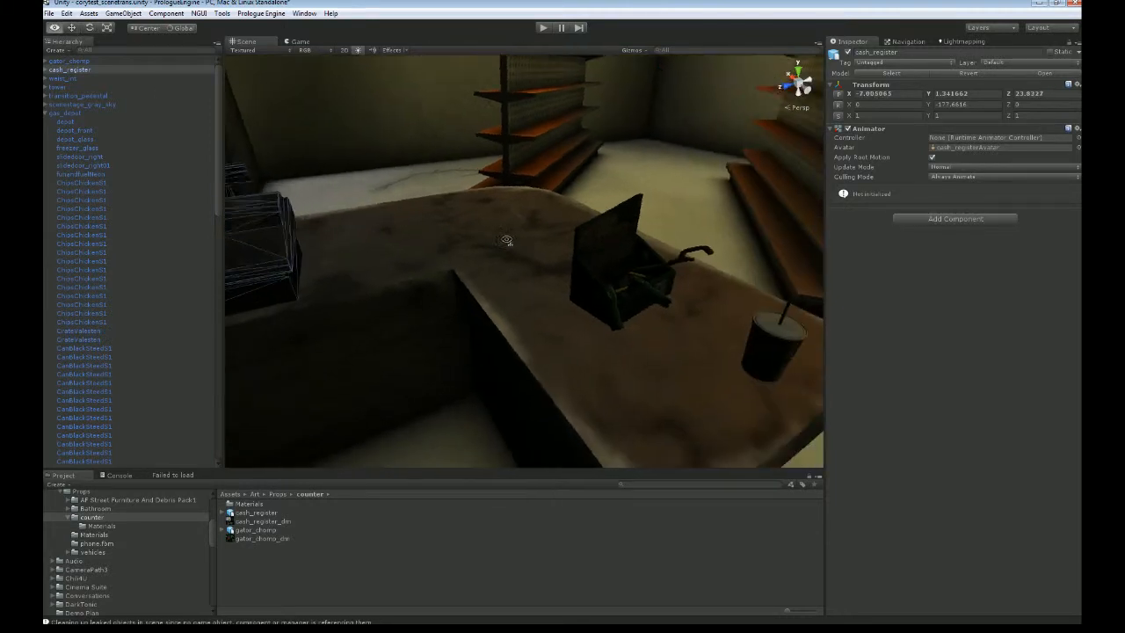
{"action": "left_click", "coordinate": [616, 282]}
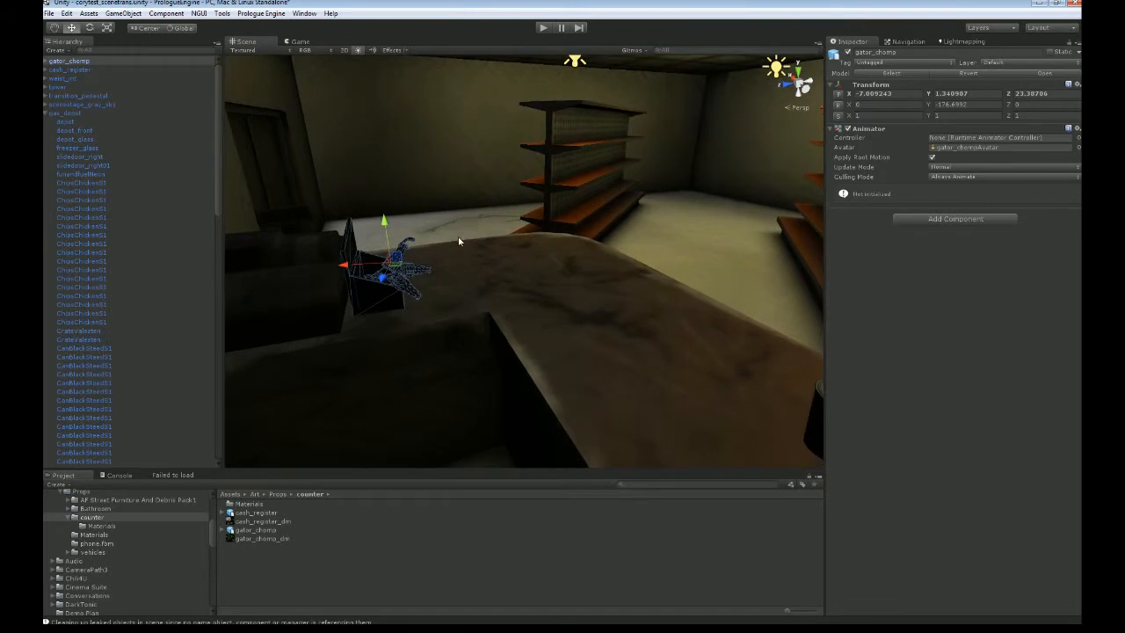
Carry the gator chomp toy from the counter onto the shelf, lined up beside the other toy boxes.
{"action": "left_click_drag", "start_coordinate": [378, 264], "coordinate": [489, 232]}
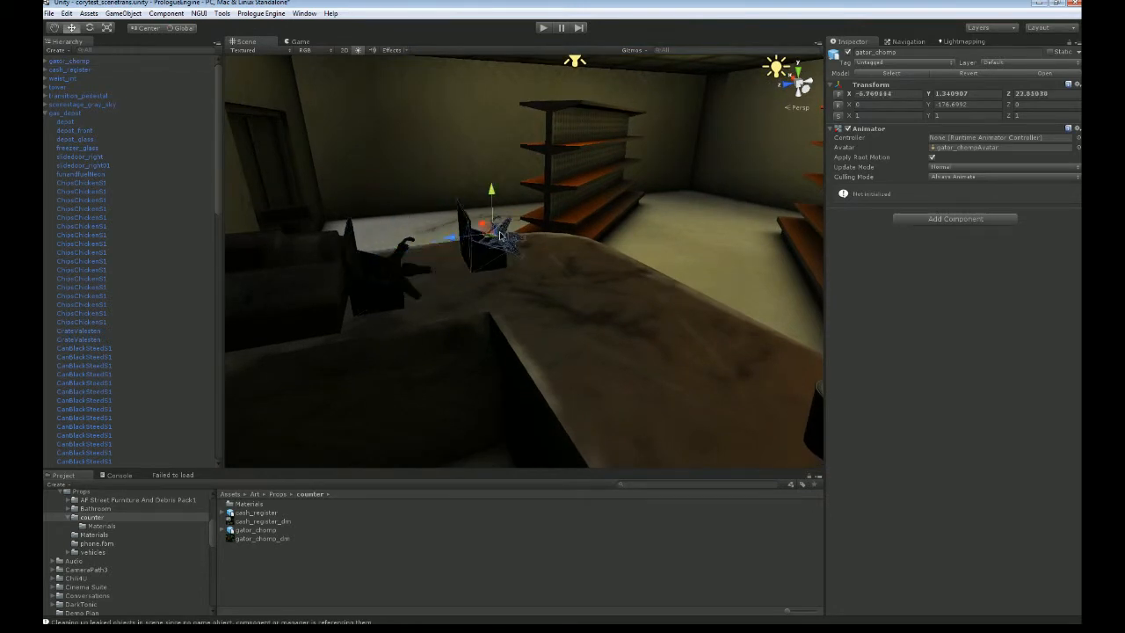
{"action": "left_click_drag", "start_coordinate": [483, 229], "coordinate": [563, 158]}
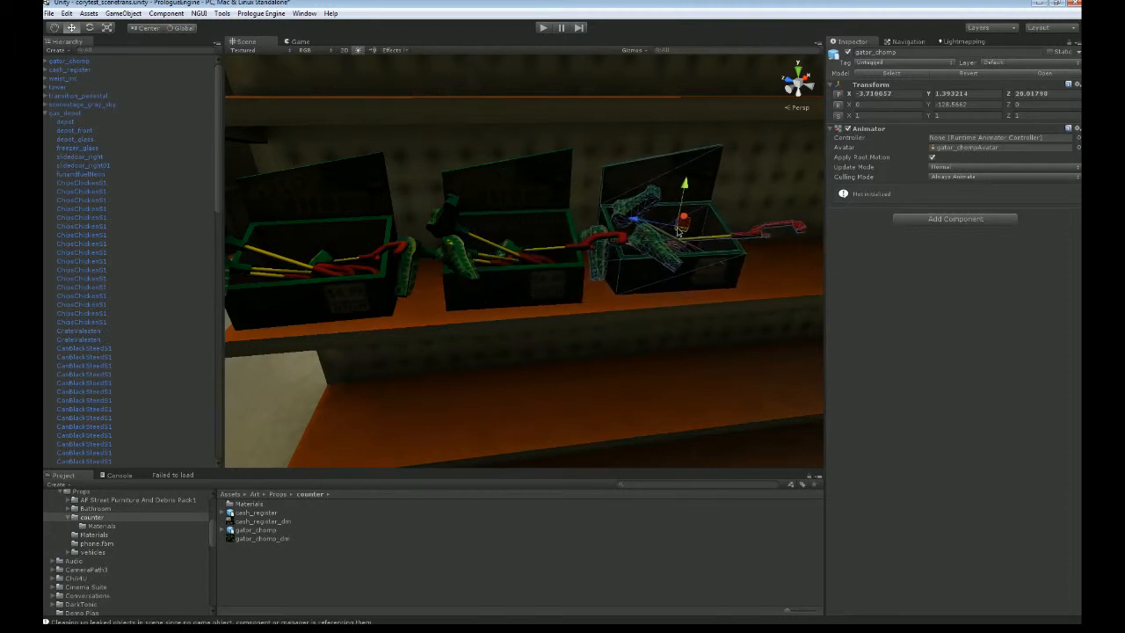
{"action": "left_click_drag", "start_coordinate": [677, 232], "coordinate": [659, 219]}
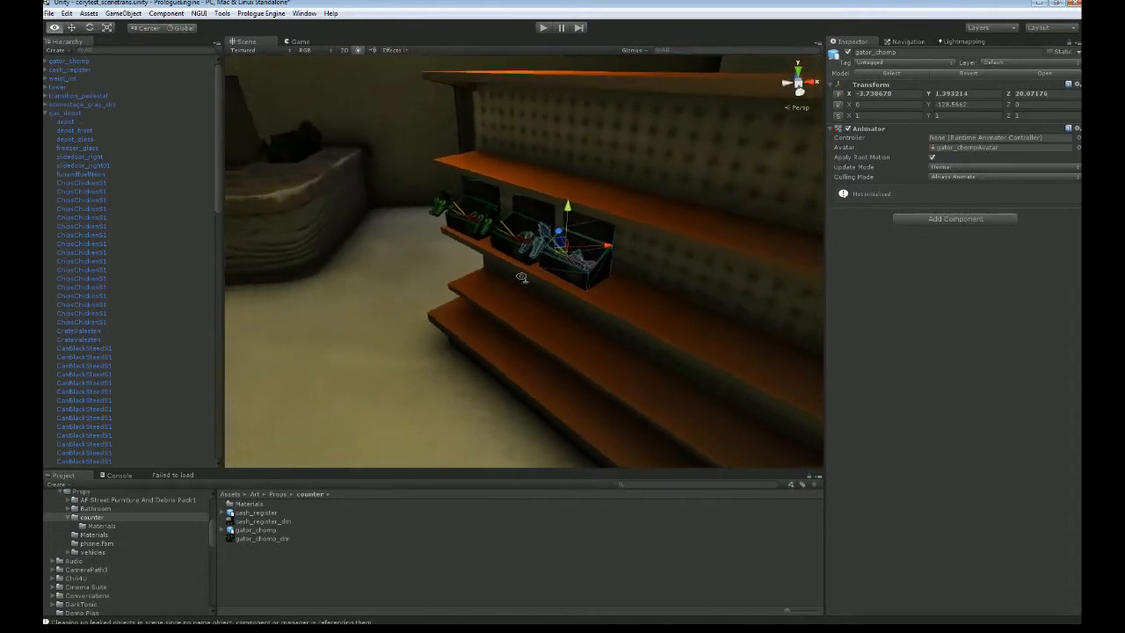
{"action": "left_click_drag", "start_coordinate": [522, 278], "coordinate": [454, 257]}
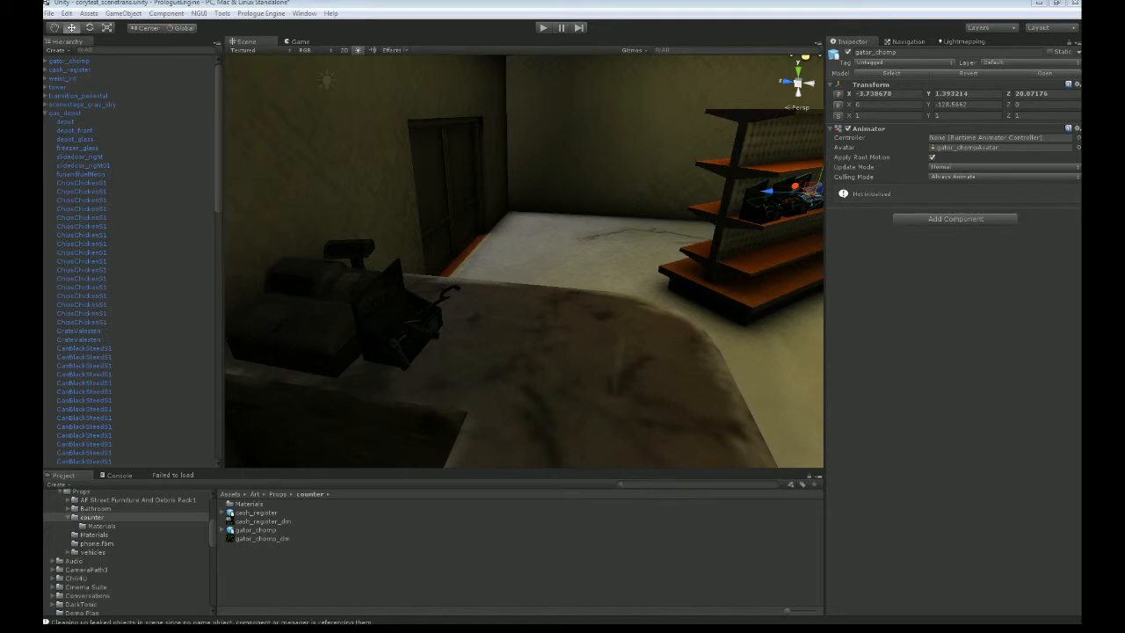
{"action": "mouse_move", "coordinate": [440, 95]}
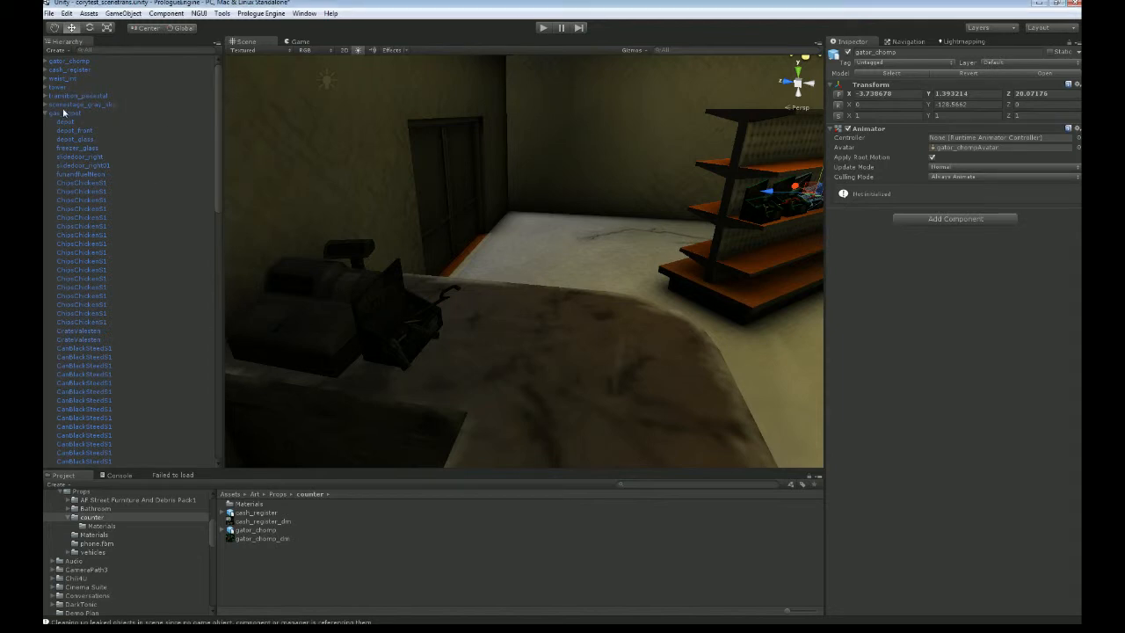
Ctrl-select the cash register and every gator chomp toy together in the Hierarchy.
{"action": "left_click", "coordinate": [67, 112]}
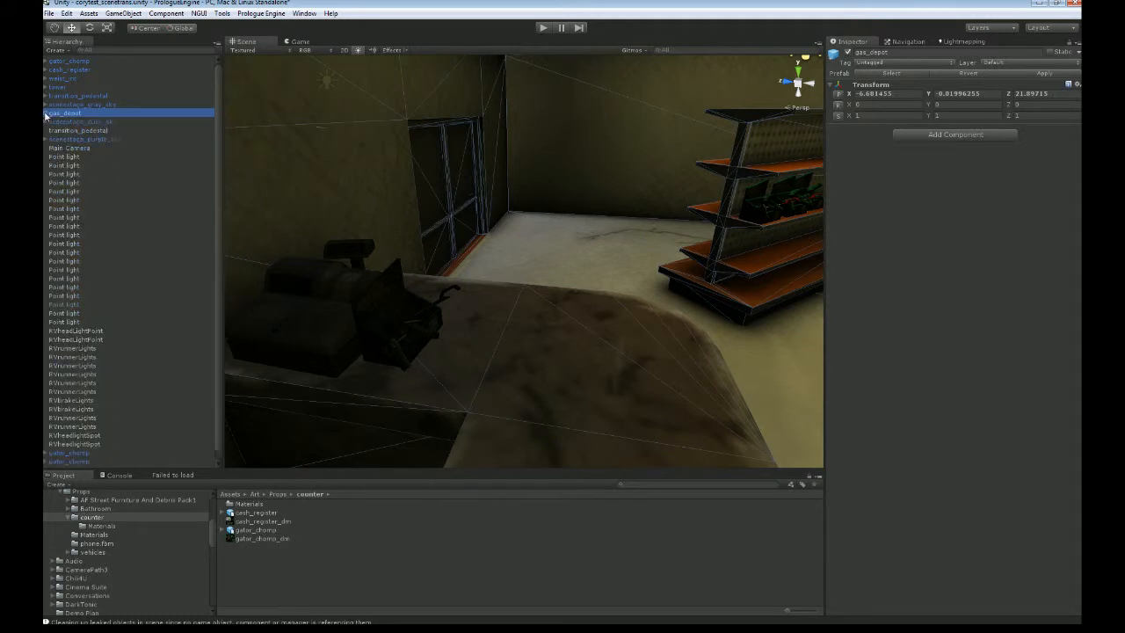
{"action": "mouse_move", "coordinate": [91, 151]}
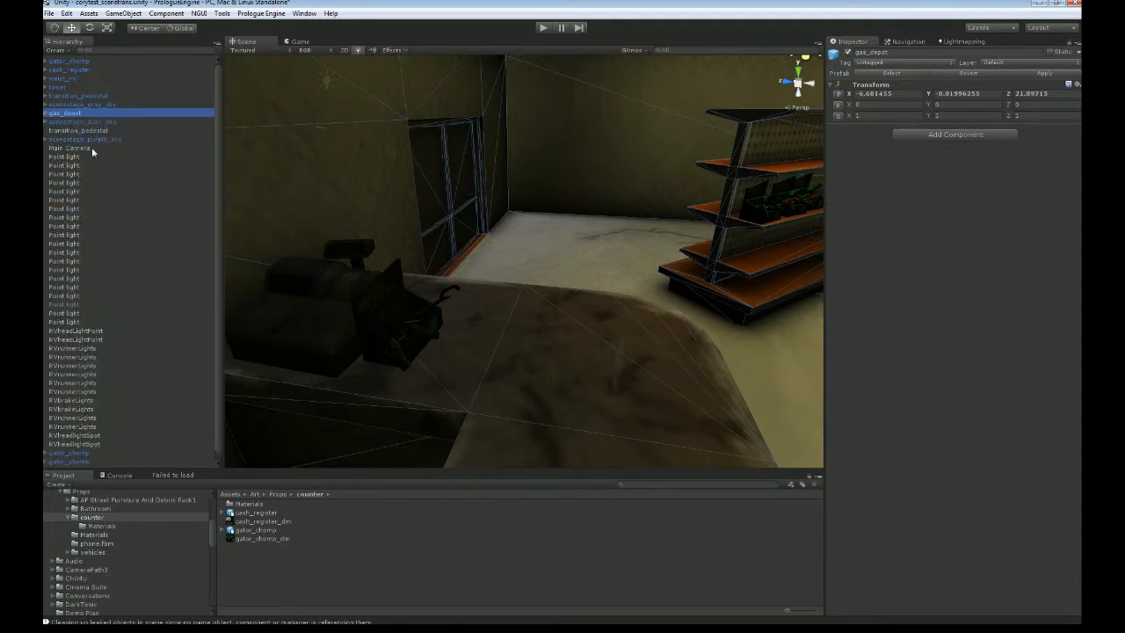
{"action": "left_click", "coordinate": [68, 60]}
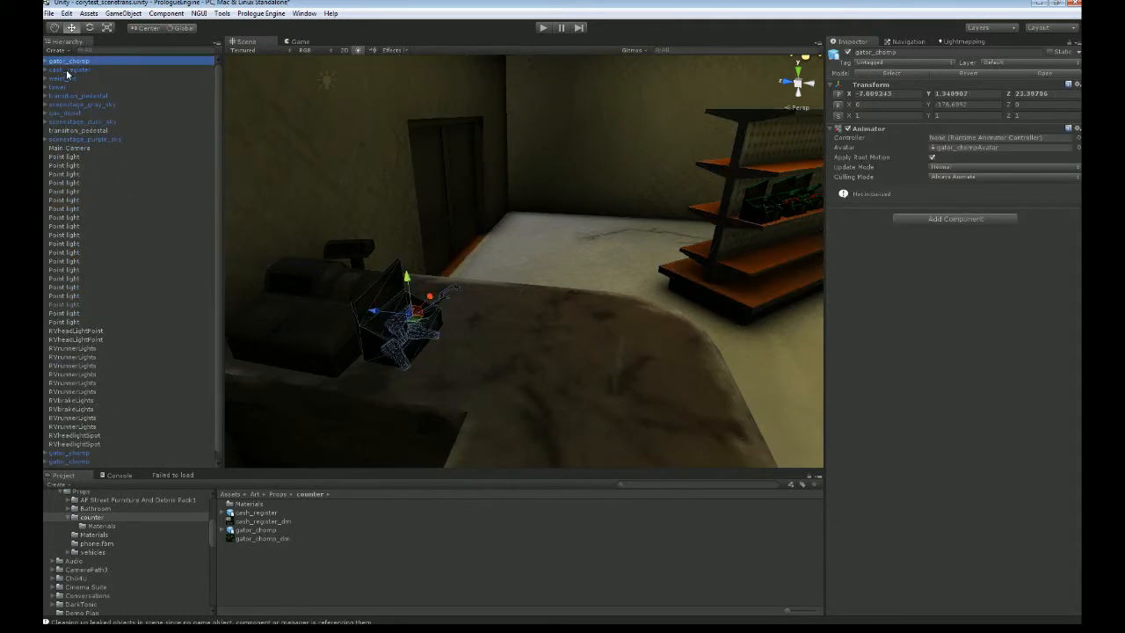
{"action": "left_click", "coordinate": [67, 71]}
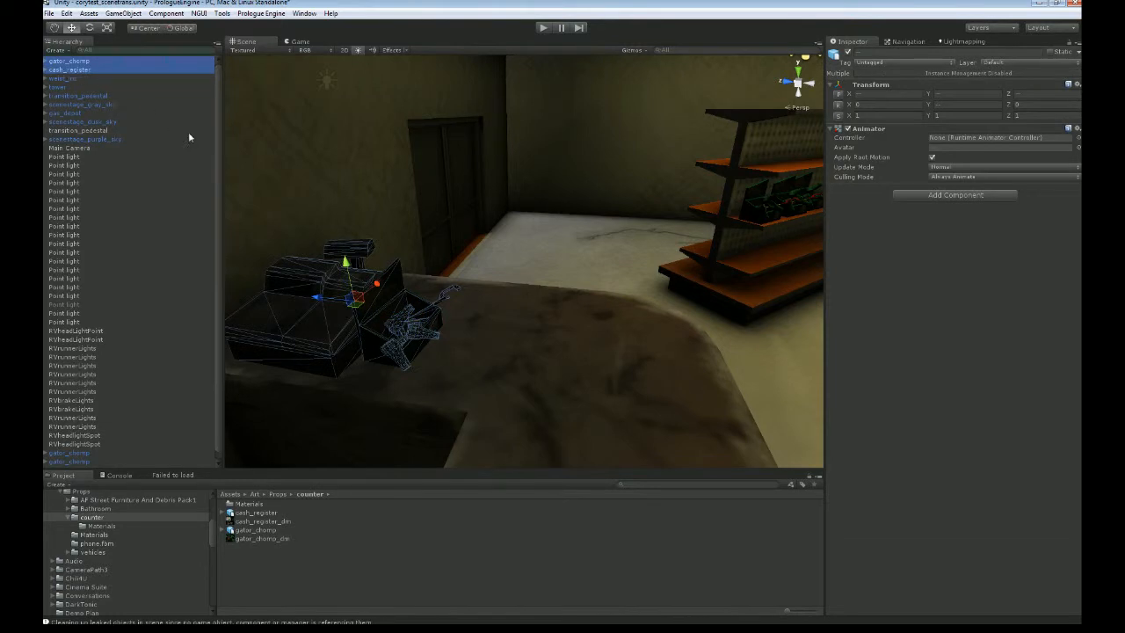
{"action": "left_click", "coordinate": [68, 454]}
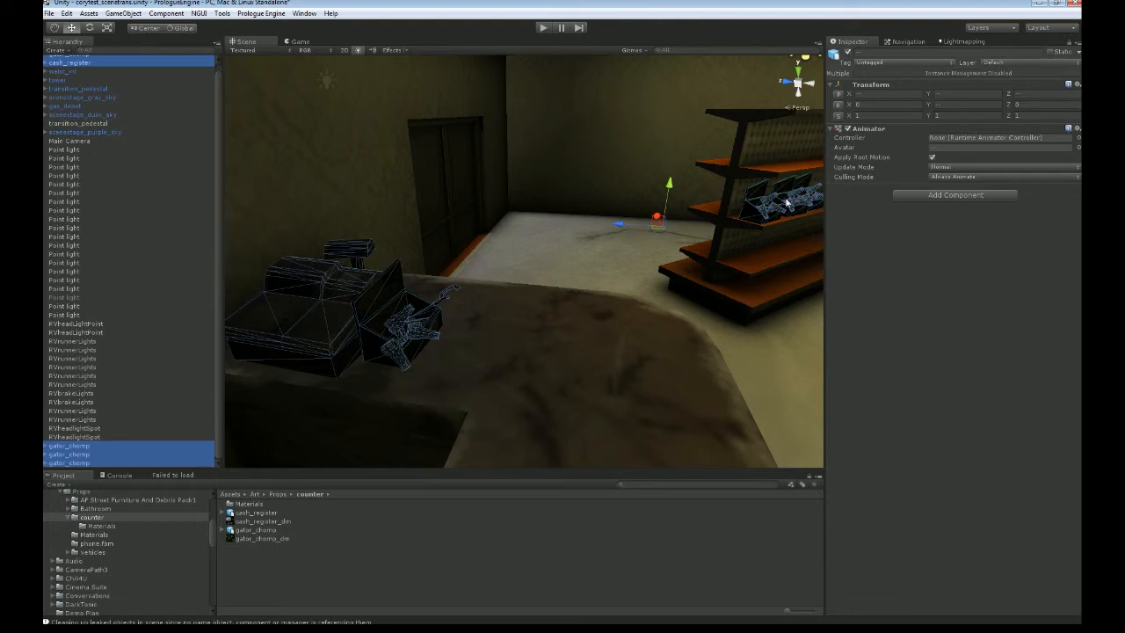
{"action": "mouse_move", "coordinate": [197, 178]}
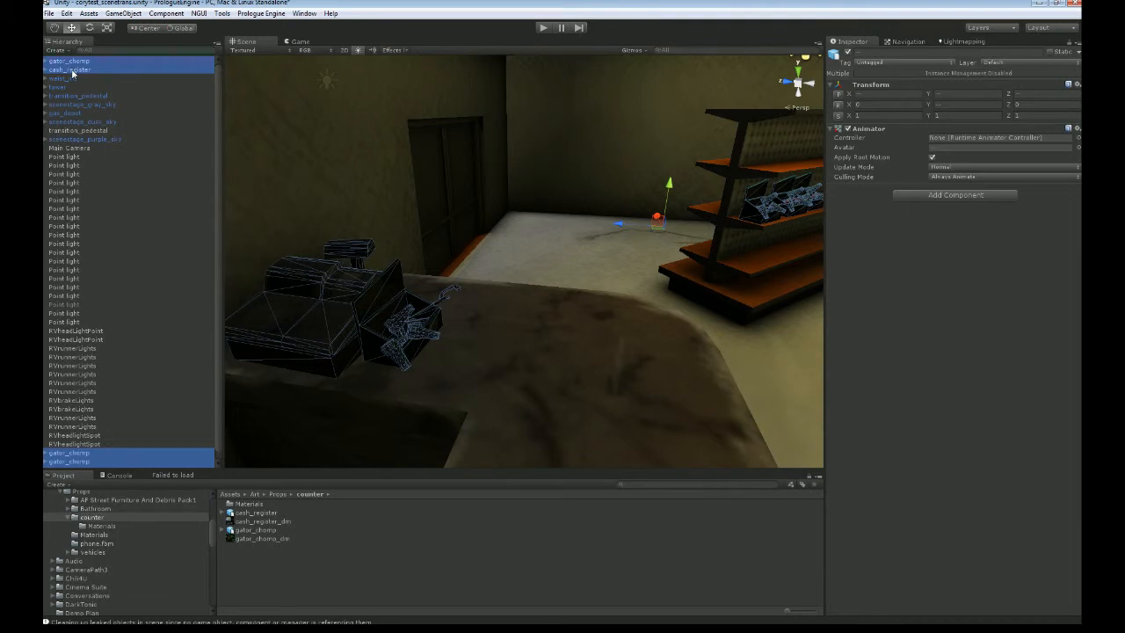
{"action": "left_click", "coordinate": [62, 113]}
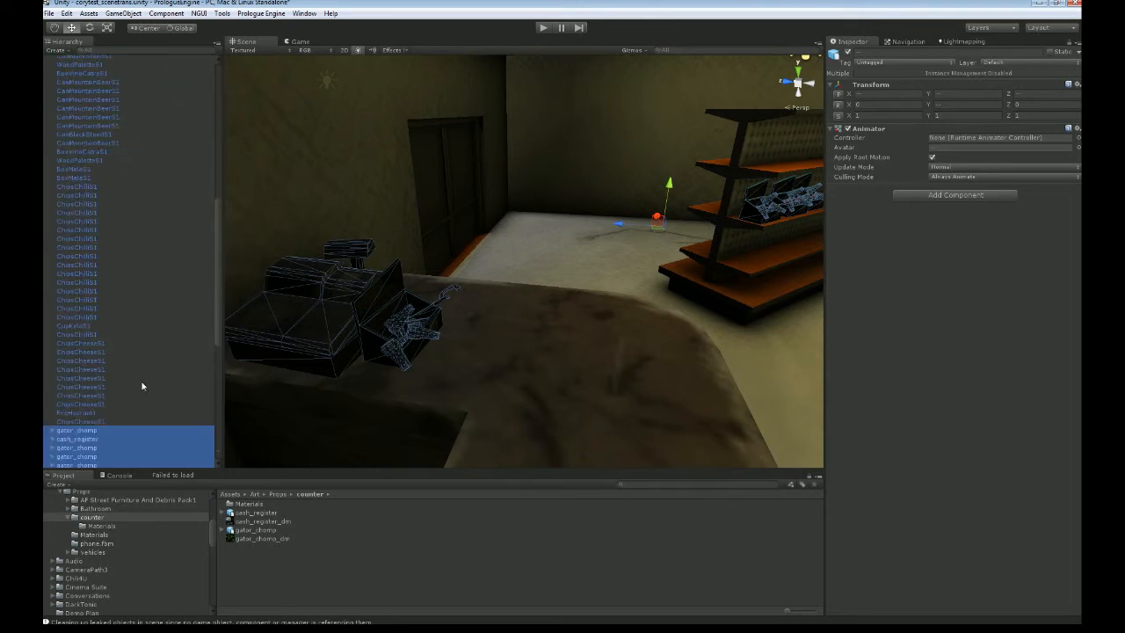
Scroll through the Hierarchy and select gas_depot to show it in the Inspector.
{"action": "scroll", "scroll_direction": "down", "scroll_amount": 3}
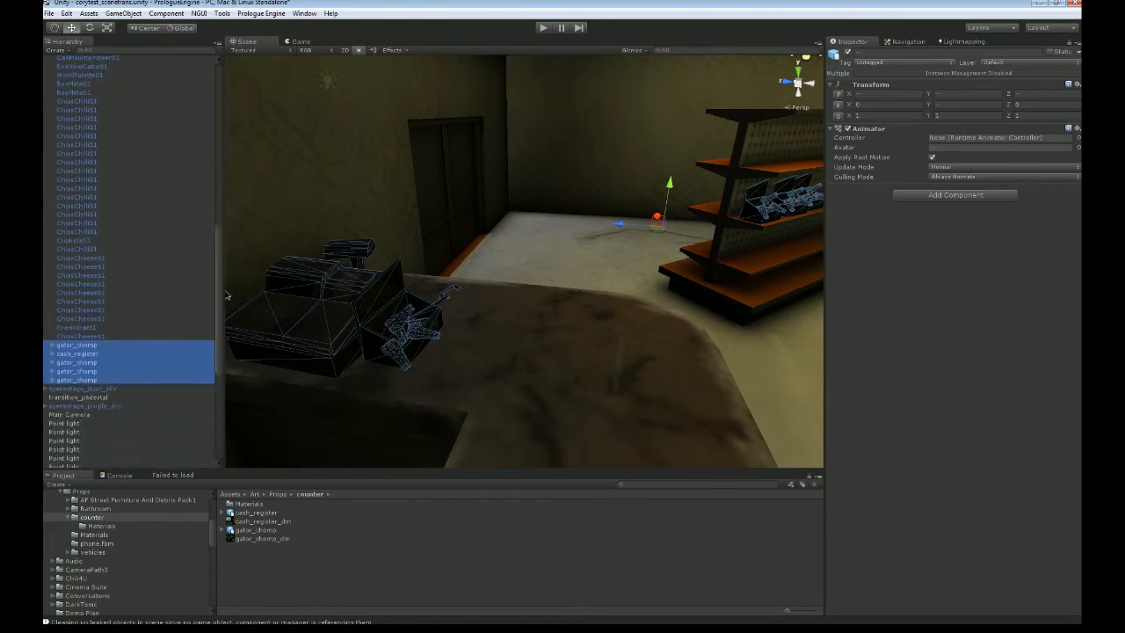
{"action": "scroll", "scroll_direction": "down", "scroll_amount": 3}
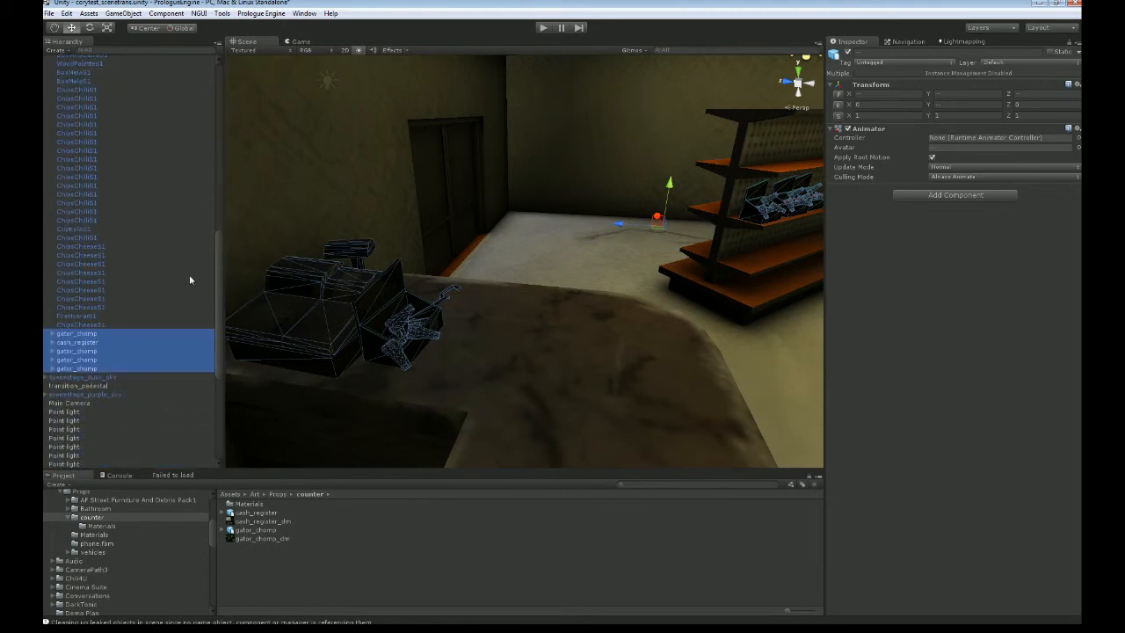
{"action": "mouse_move", "coordinate": [222, 281]}
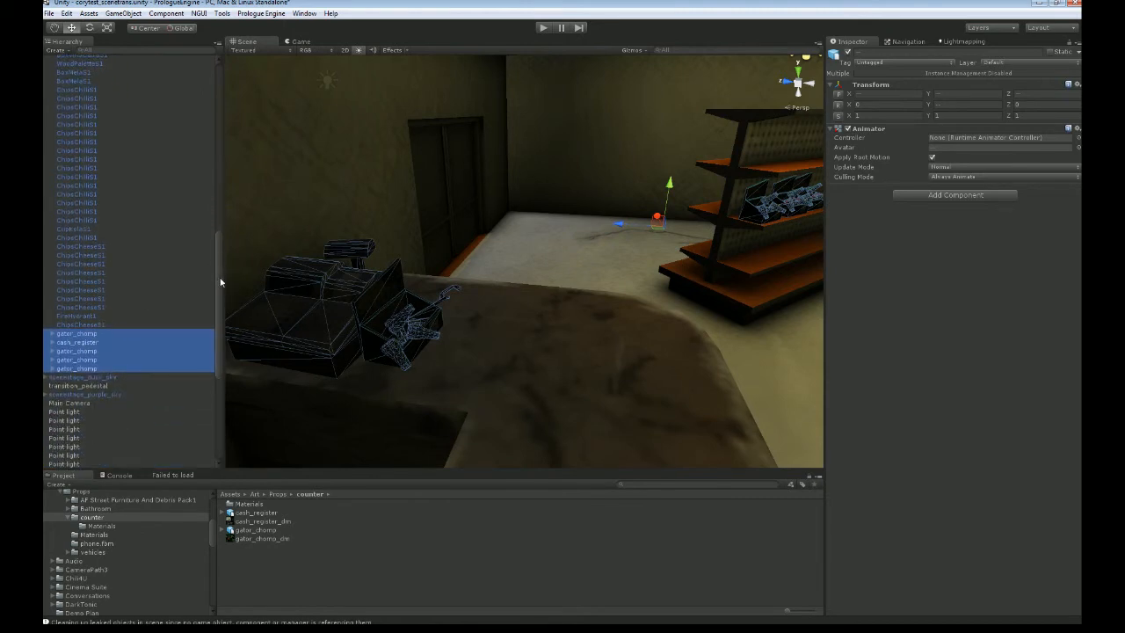
{"action": "scroll", "scroll_direction": "up", "scroll_amount": 3}
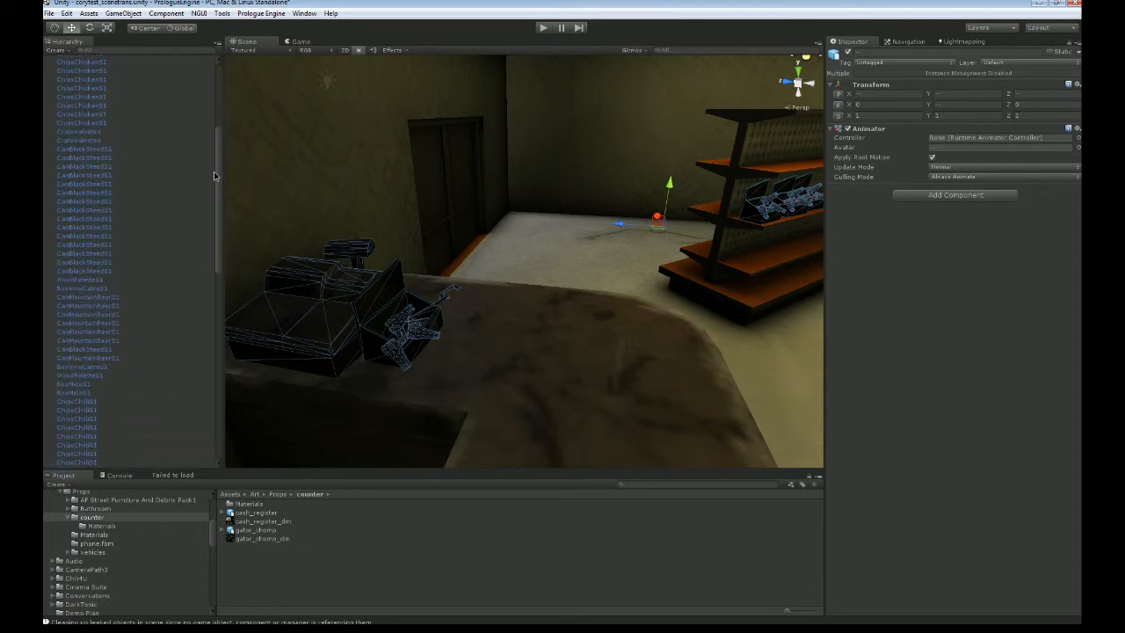
{"action": "left_click", "coordinate": [69, 95]}
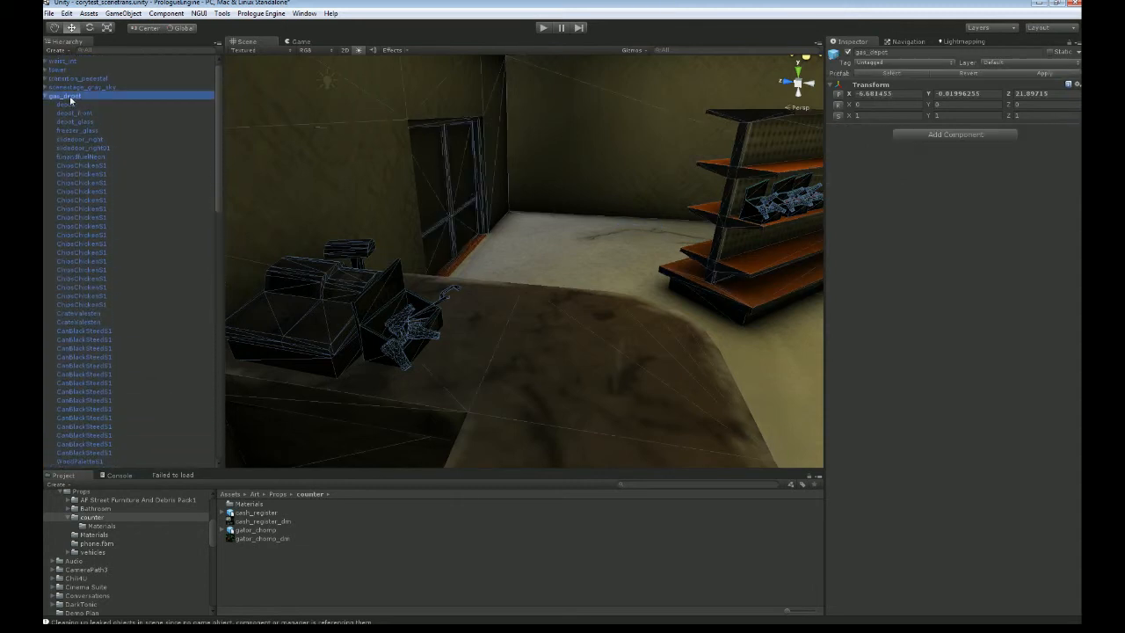